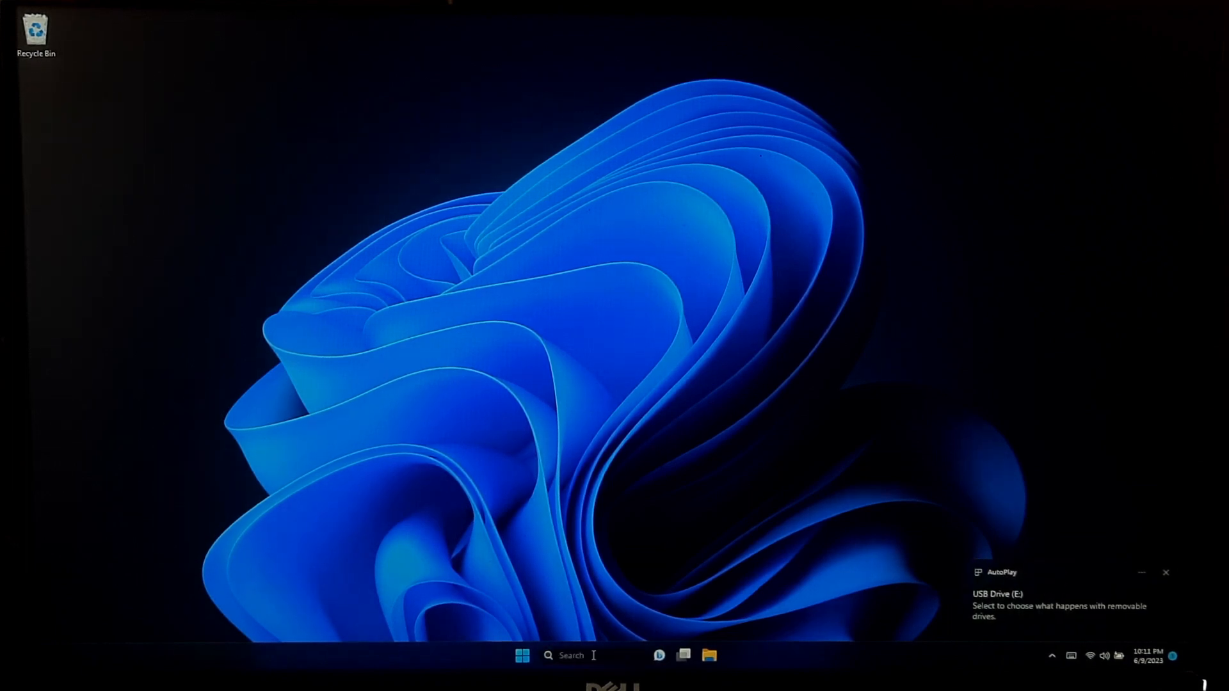
- Search the web for 'windows 11 download' from the taskbar Search box
type("windows")
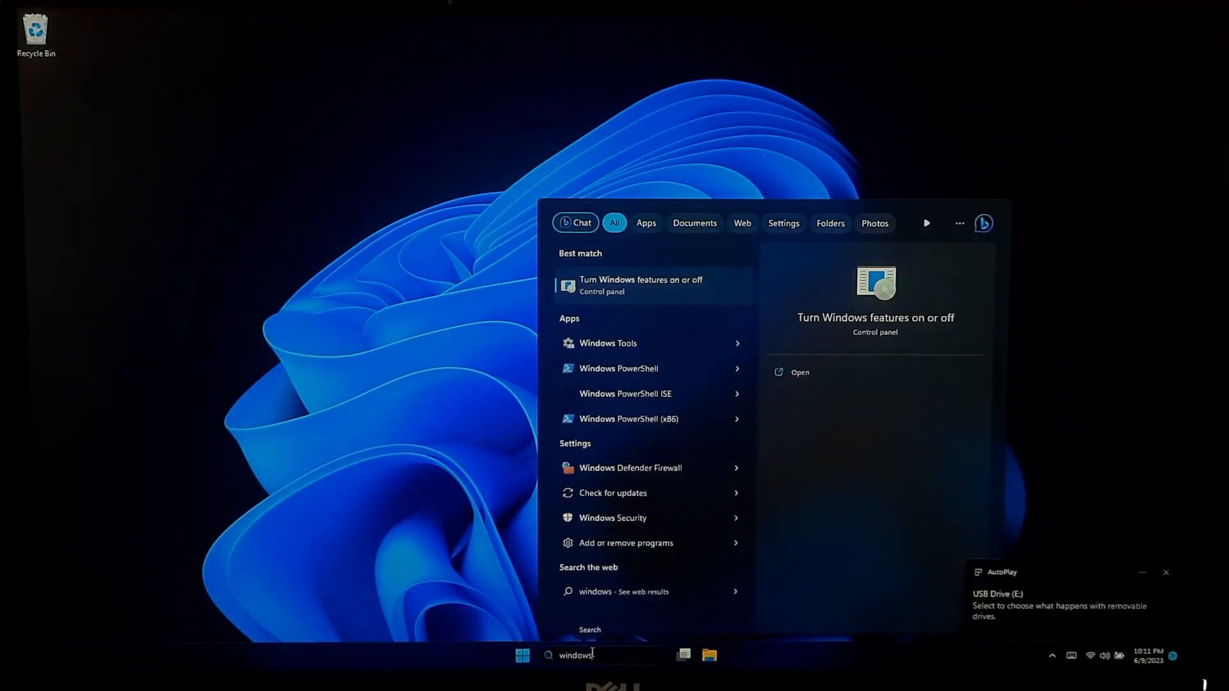
type("11 download")
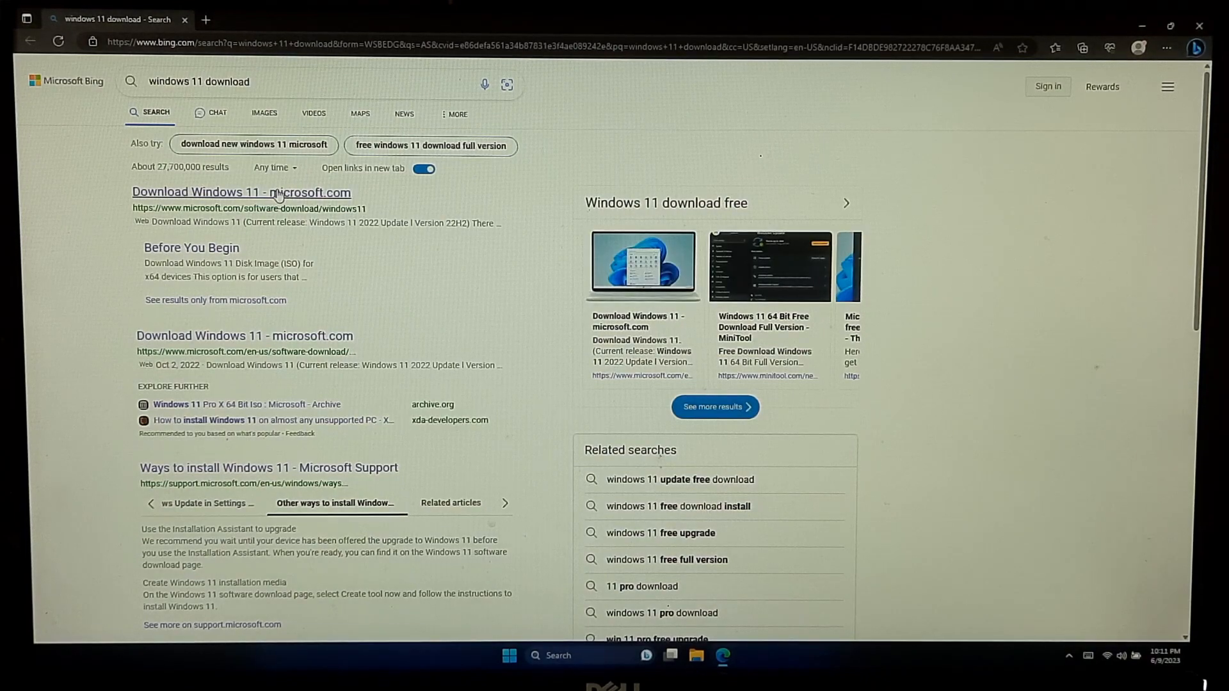
- Start the media creation tool download from Microsoft's Download Windows 11 page
left_click(240, 192)
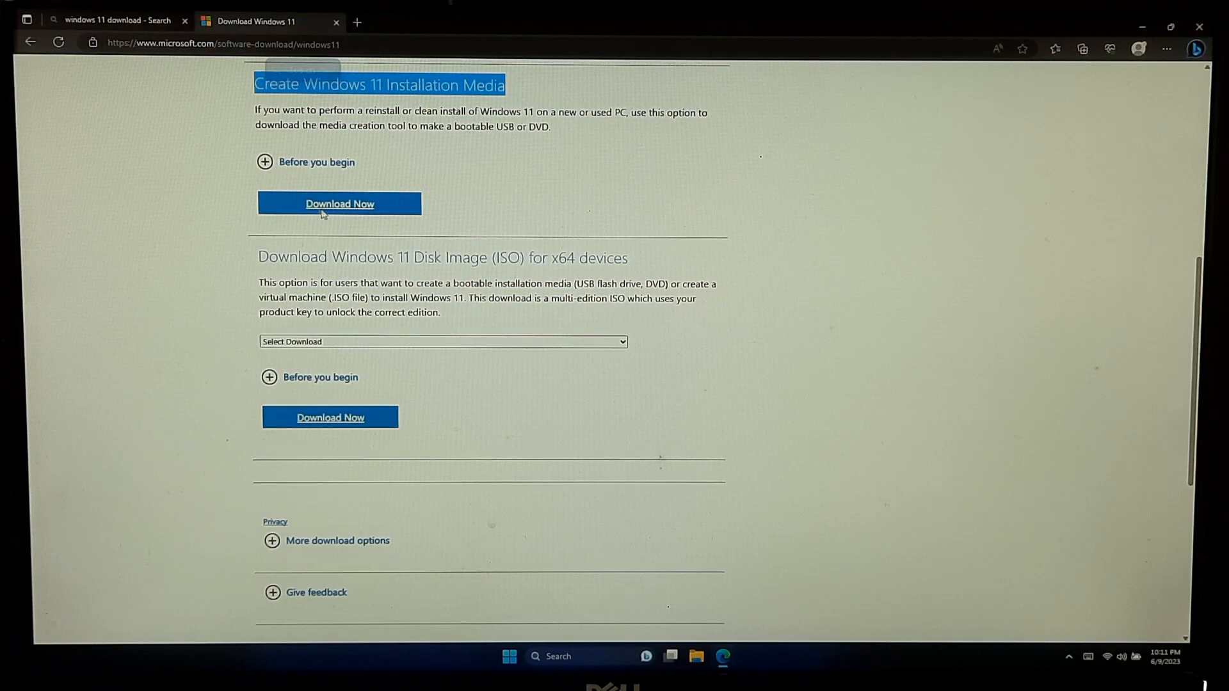
left_click(339, 204)
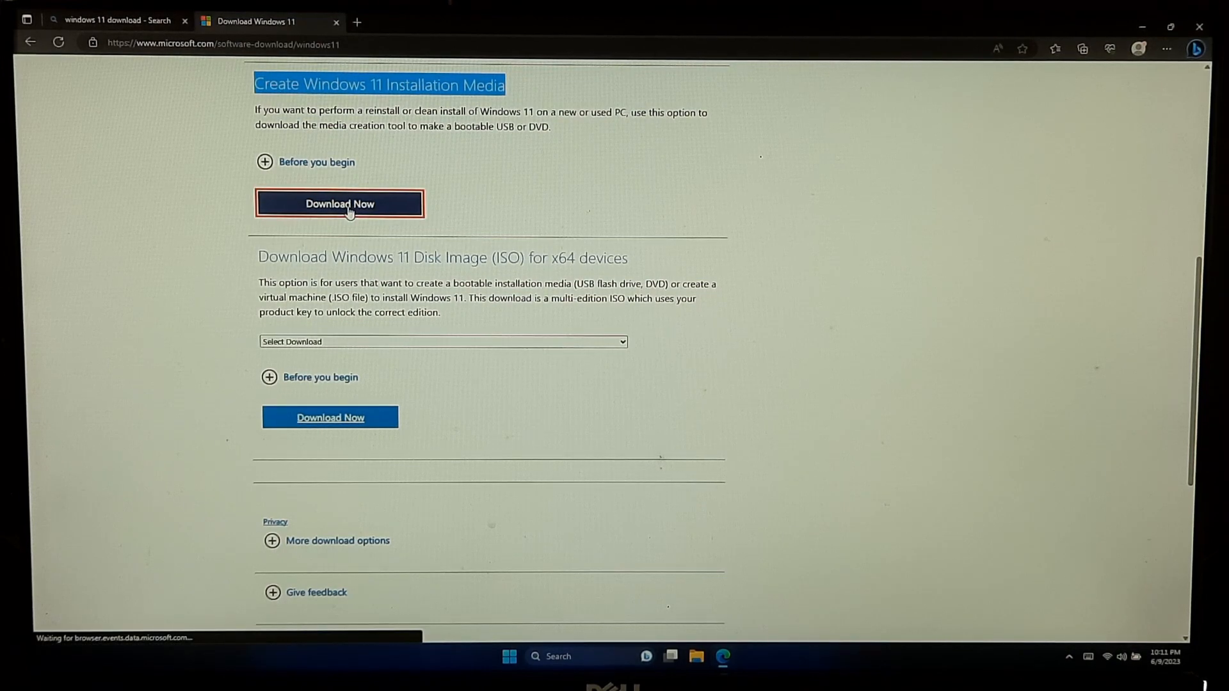
left_click(339, 204)
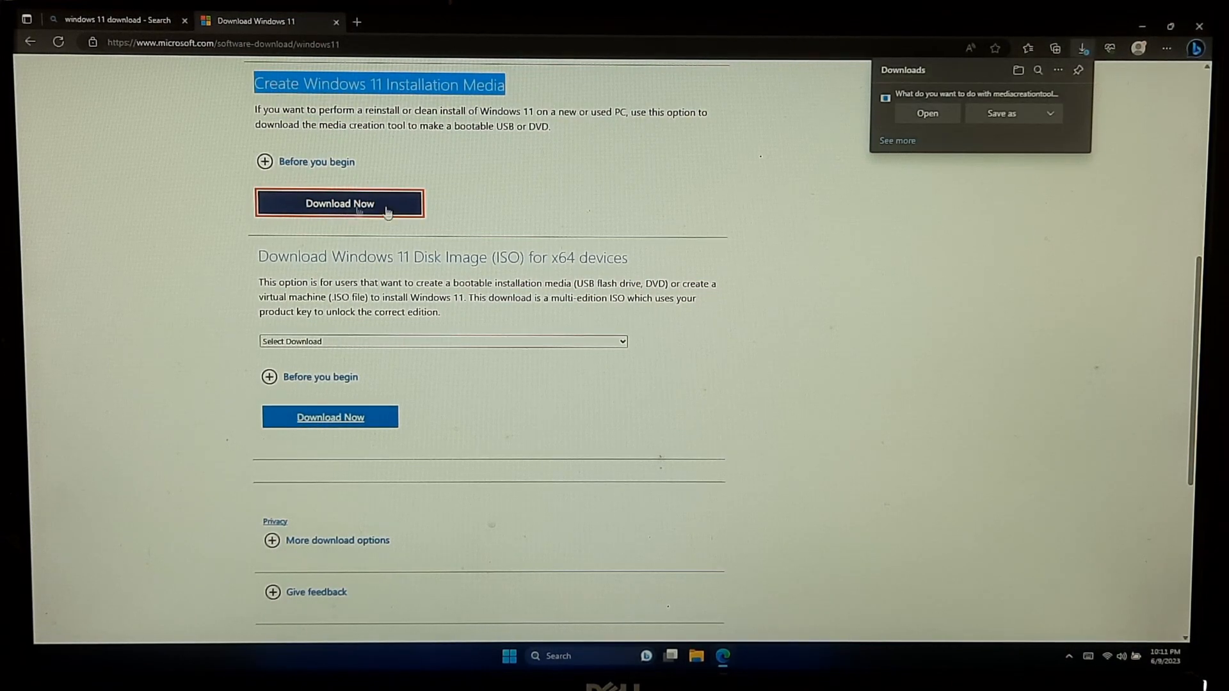
- Save mediacreationtool.exe to the Desktop via Save as
left_click(1001, 112)
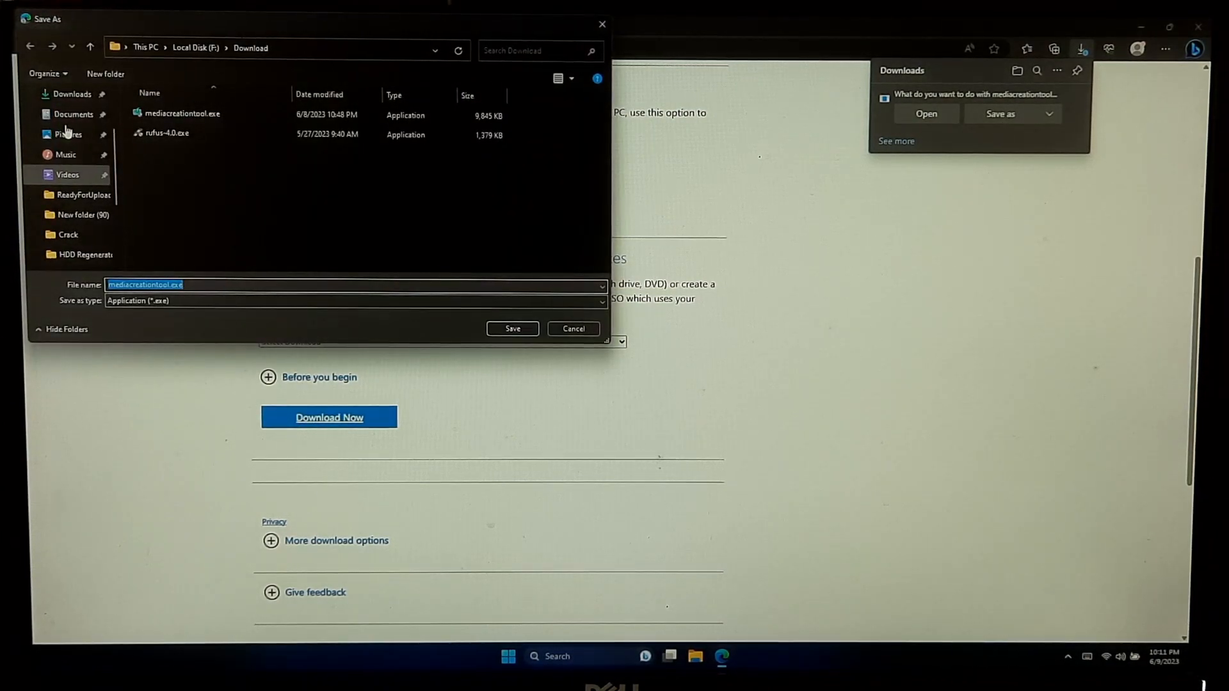
scroll("up", 3)
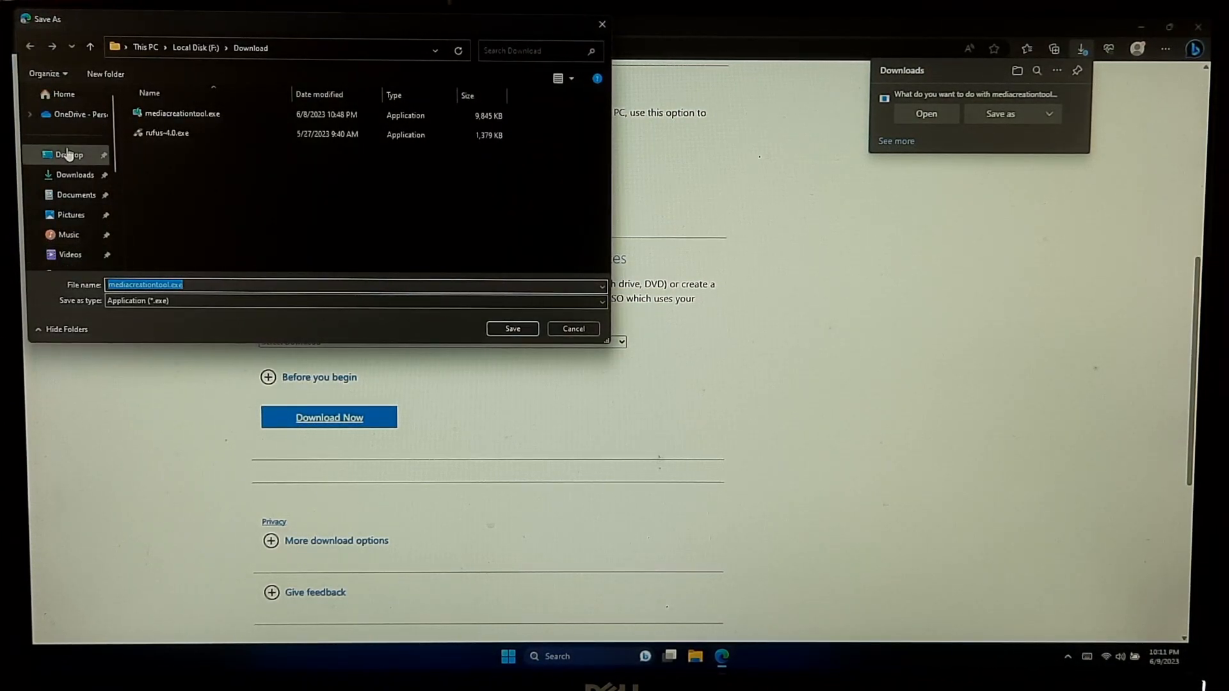
left_click(512, 329)
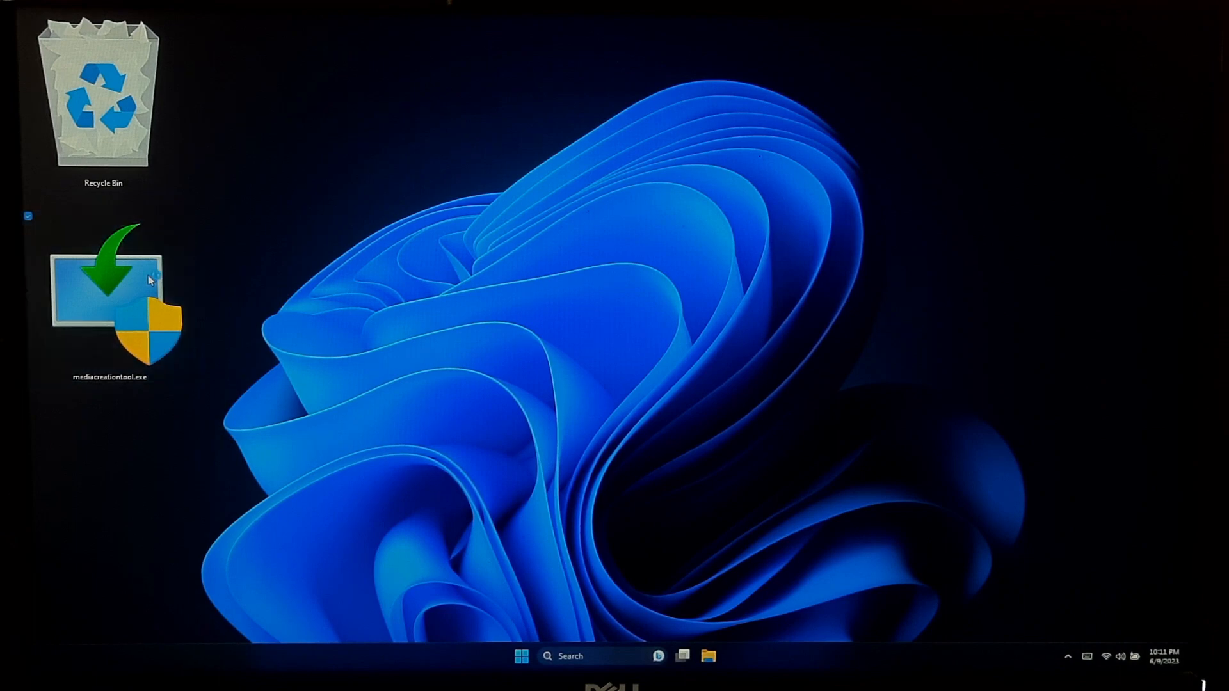
- Launch mediacreationtool.exe, allow it through User Account Control and accept the license terms
double_click(110, 295)
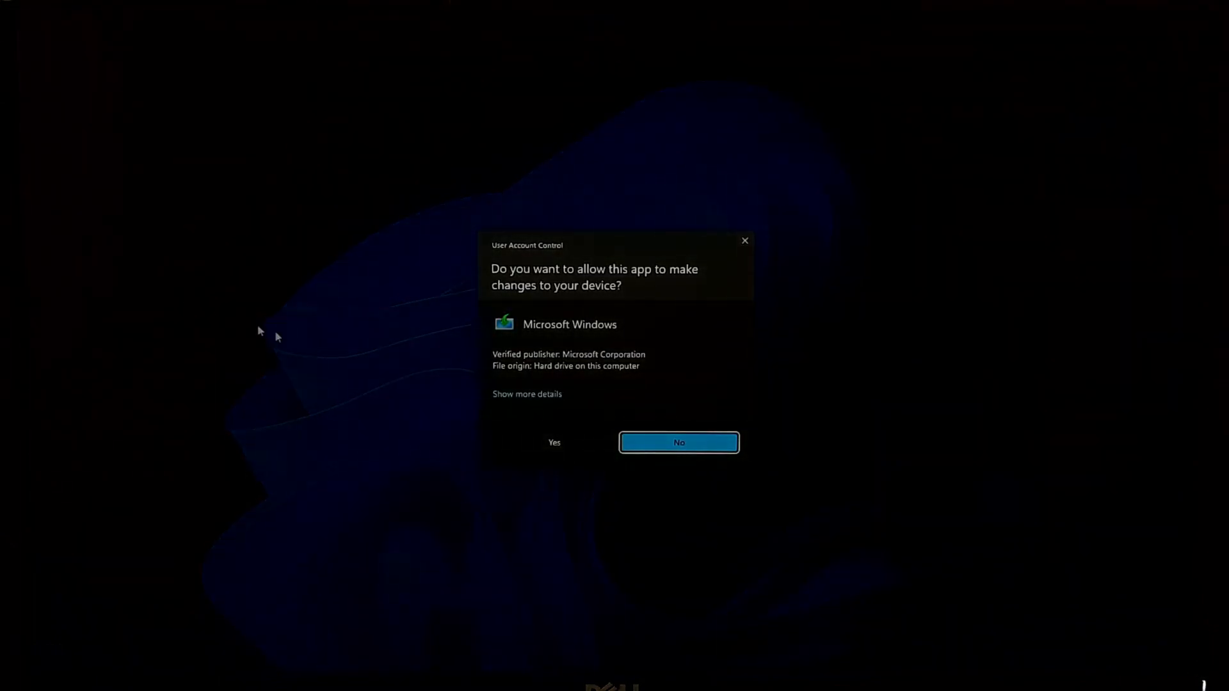
left_click(678, 442)
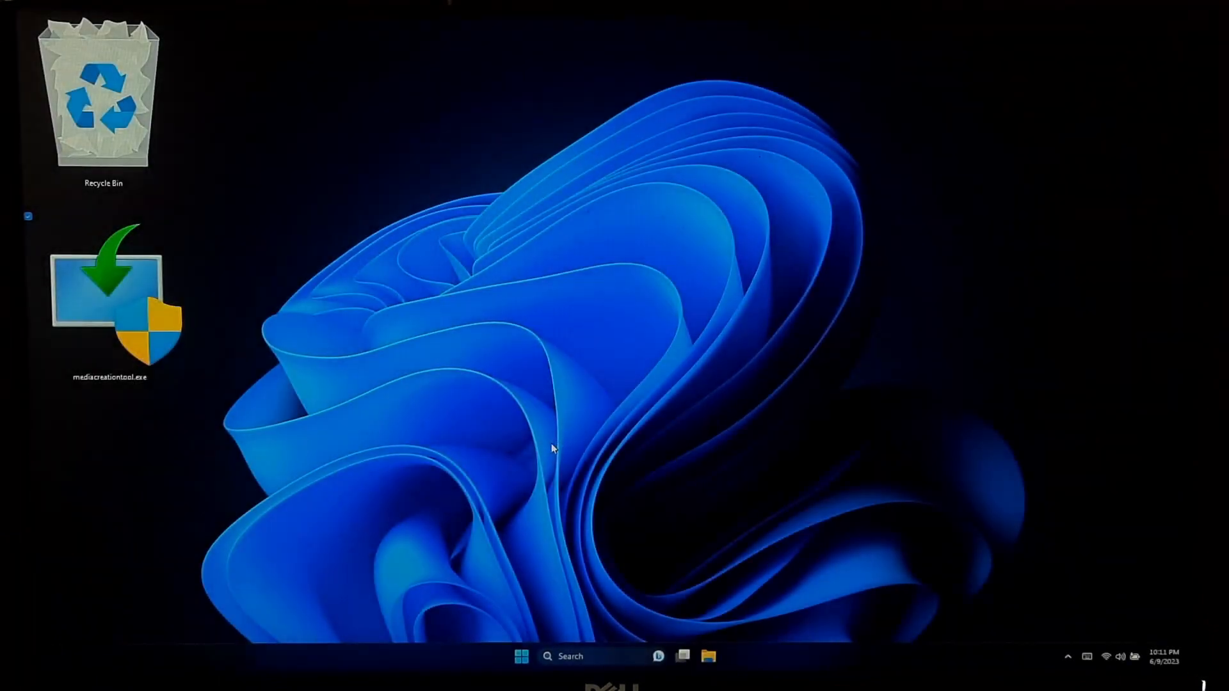
double_click(110, 291)
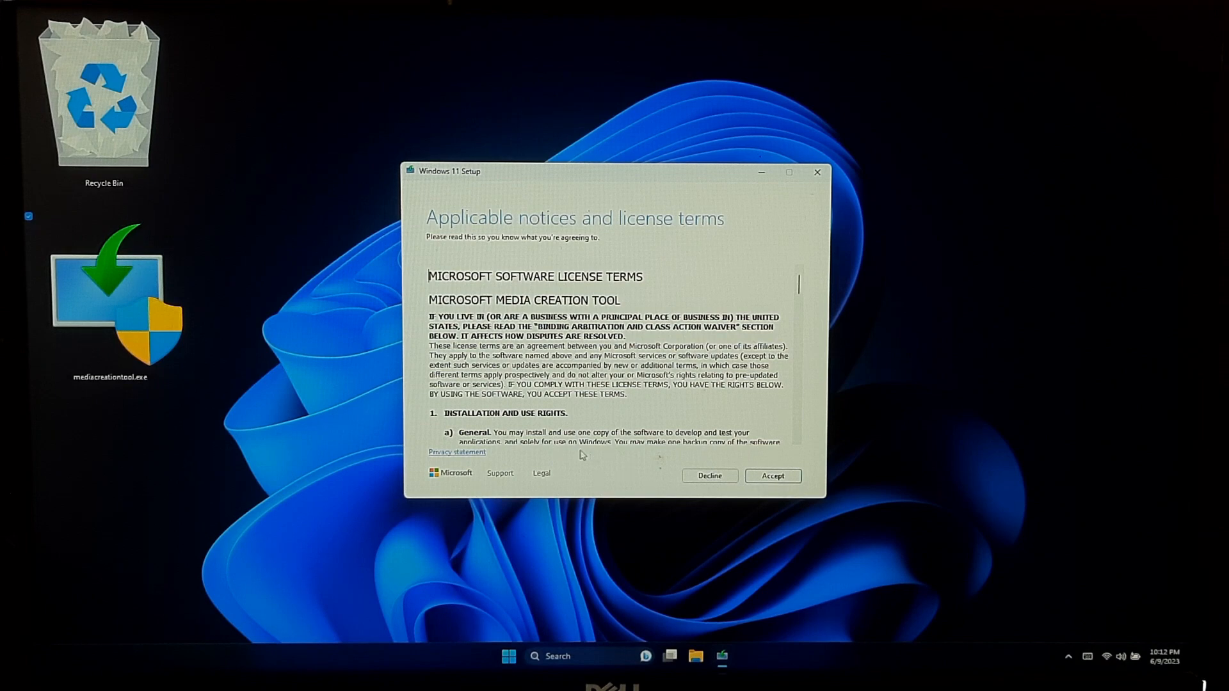
left_click(773, 476)
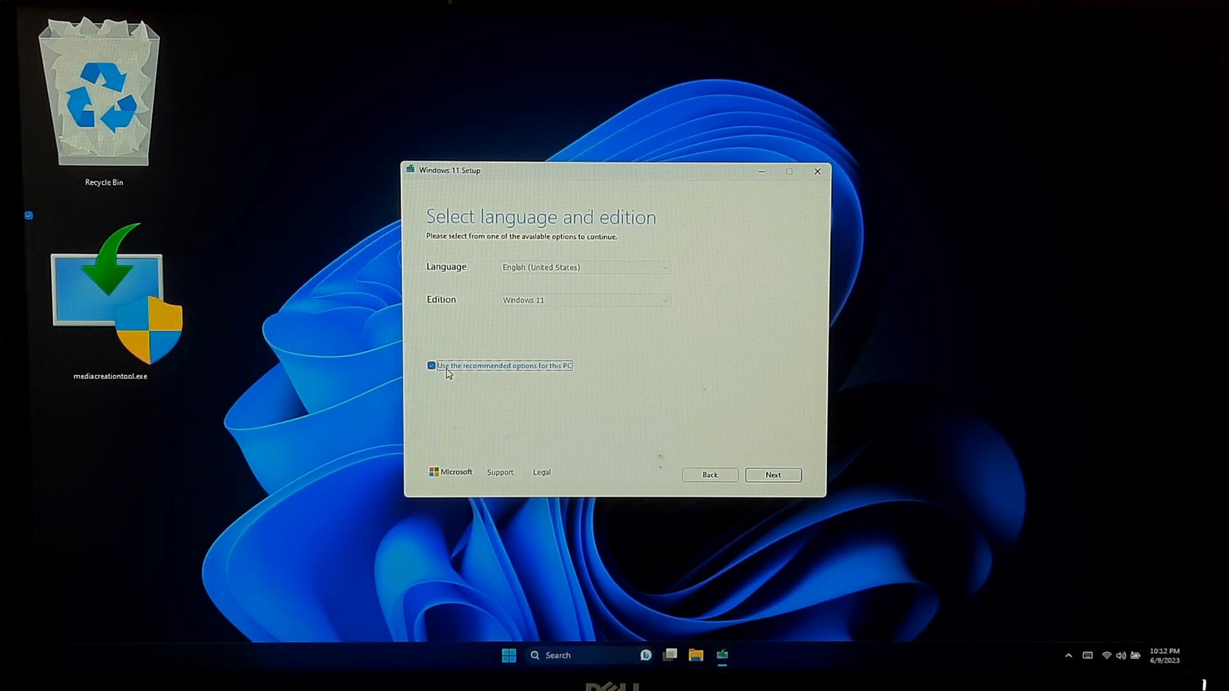
- Drop the recommended options, choose the Windows 11 edition with English (United States) and continue
left_click(432, 366)
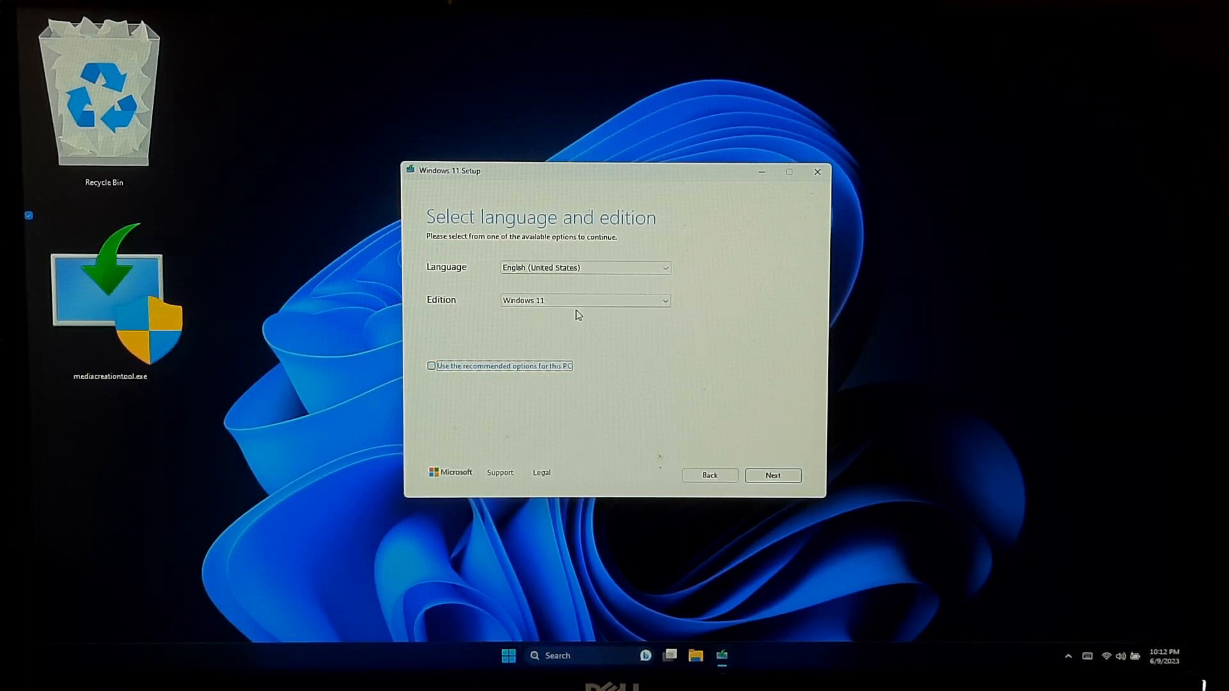
left_click(584, 300)
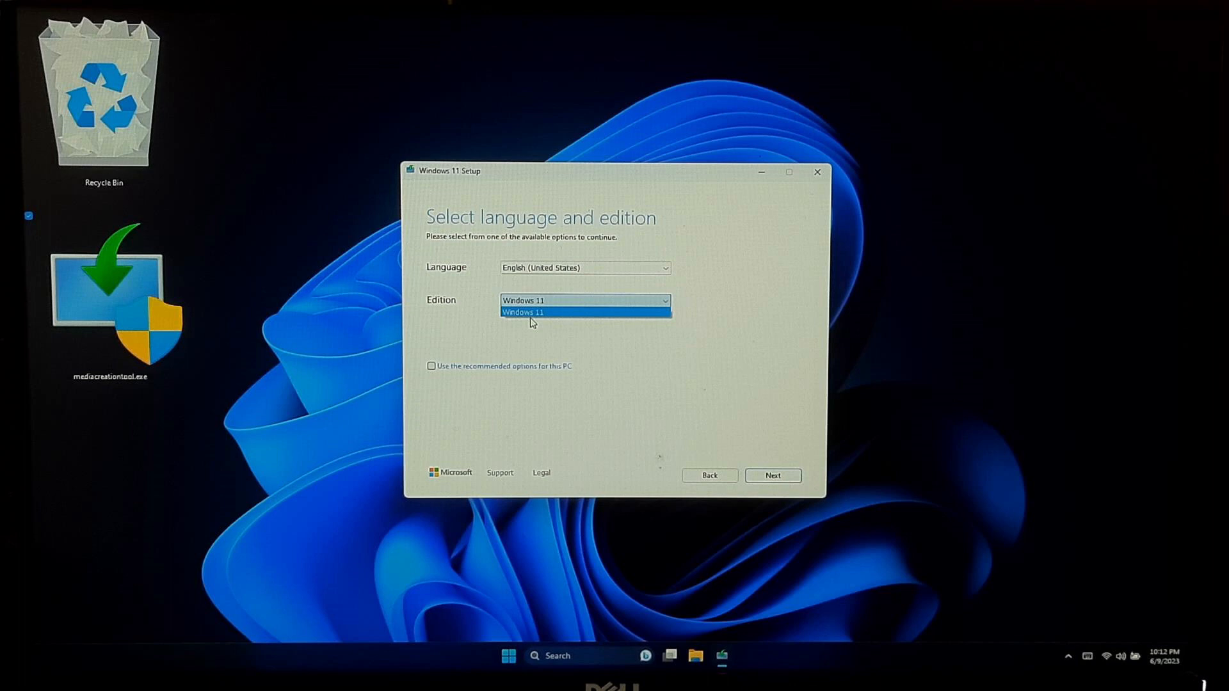
left_click(584, 313)
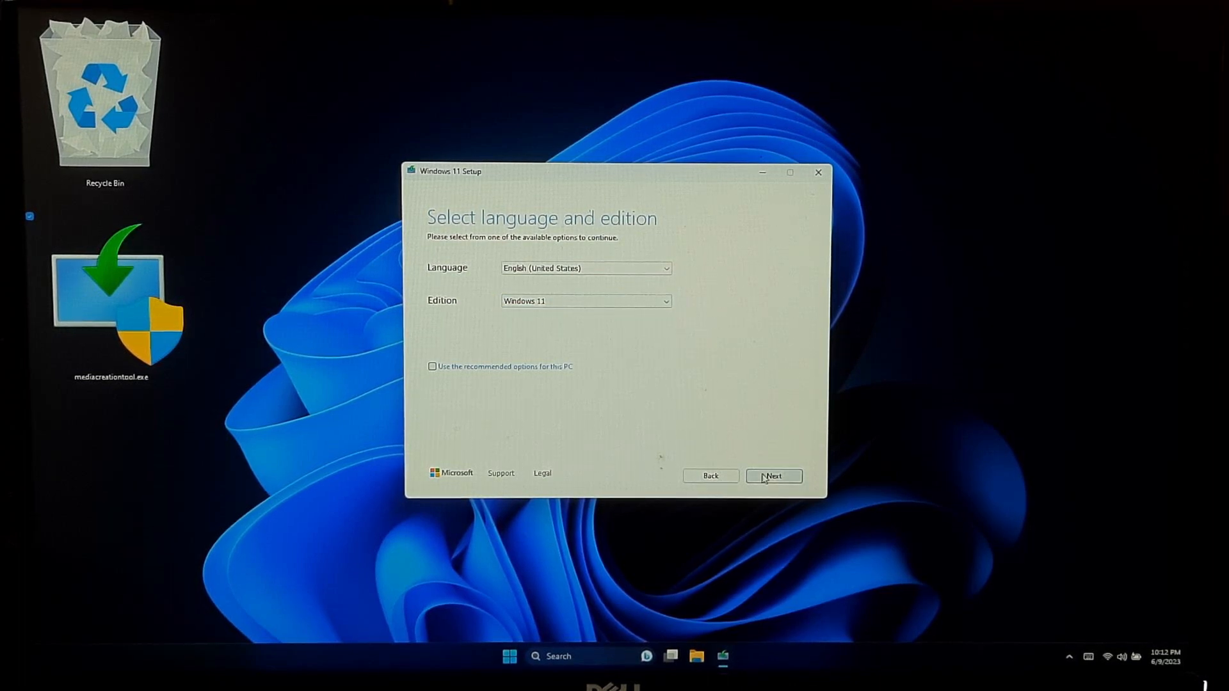
left_click(774, 476)
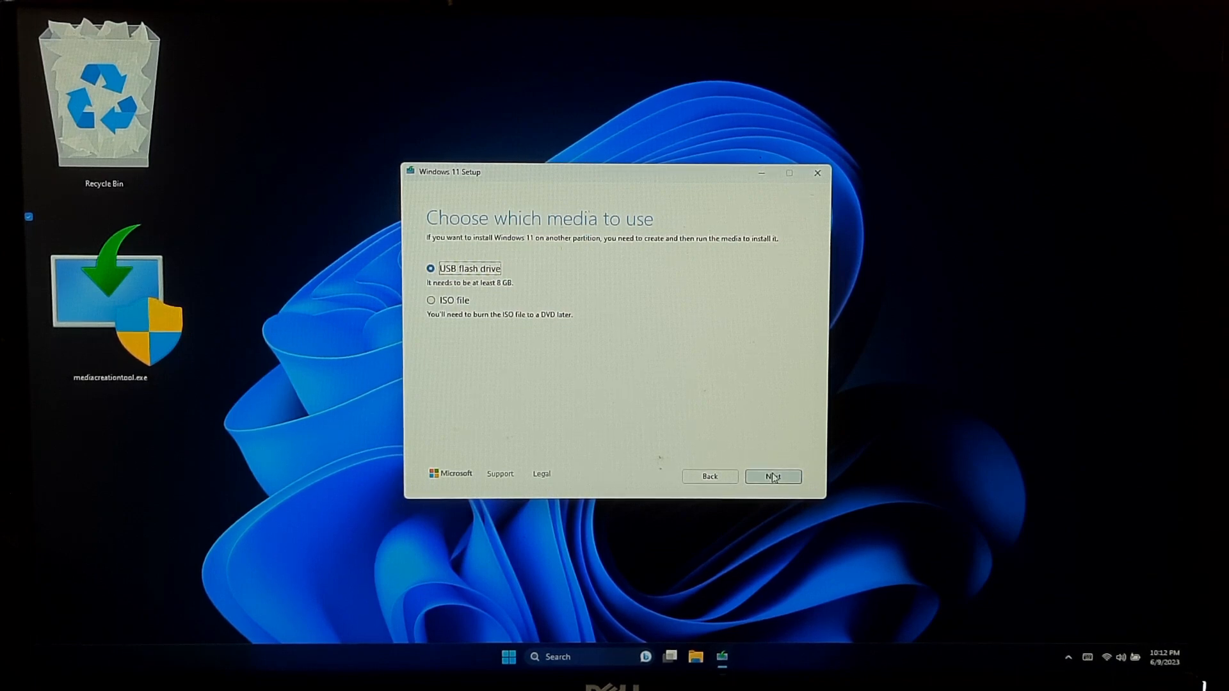
- Proceed with USB flash drive, refresh the drive list for E: and check the drives on This PC
left_click(773, 477)
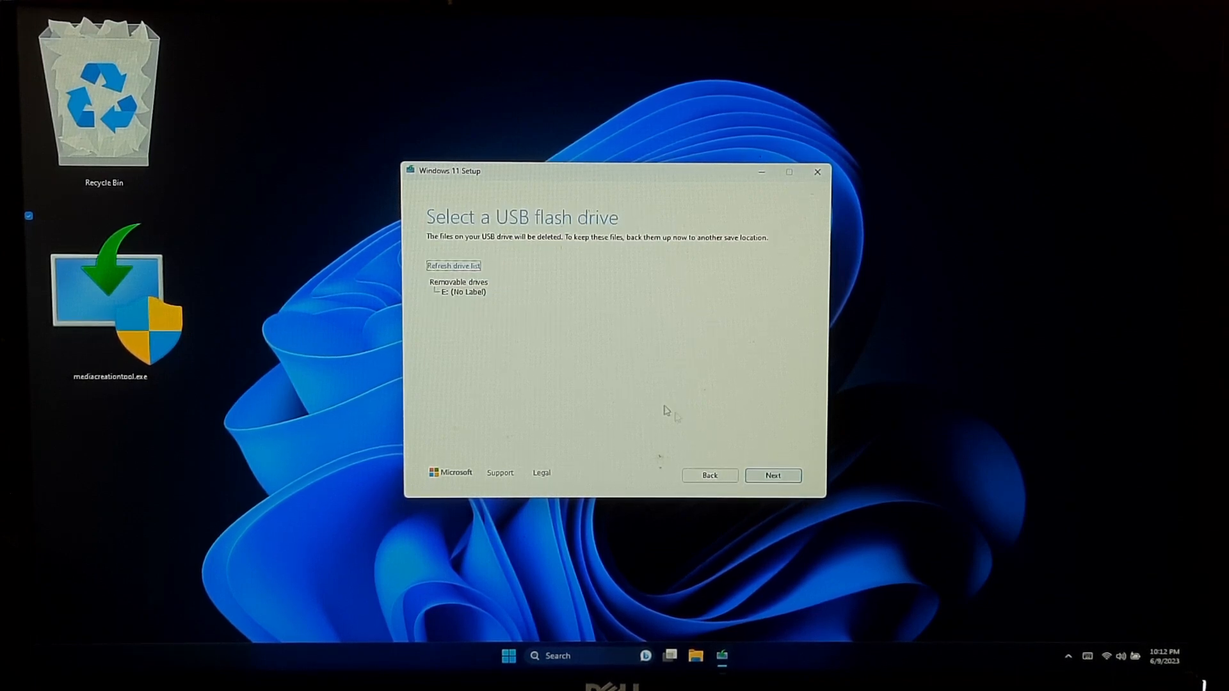
left_click(464, 292)
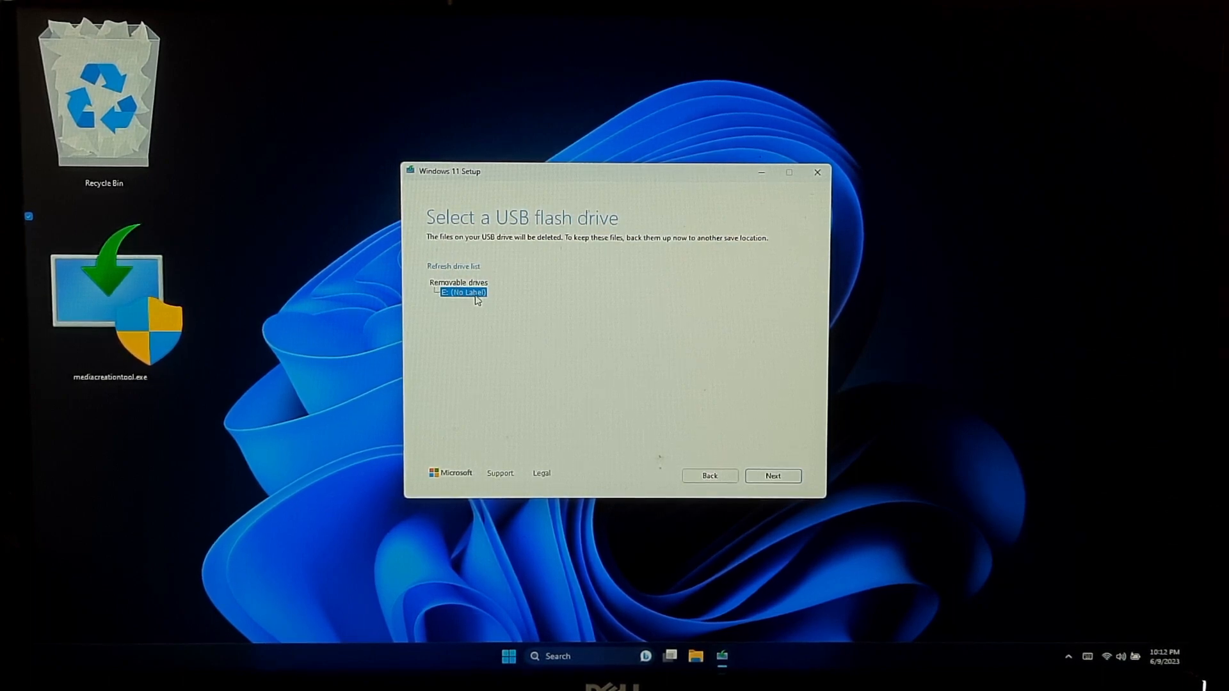
mouse_move(680, 637)
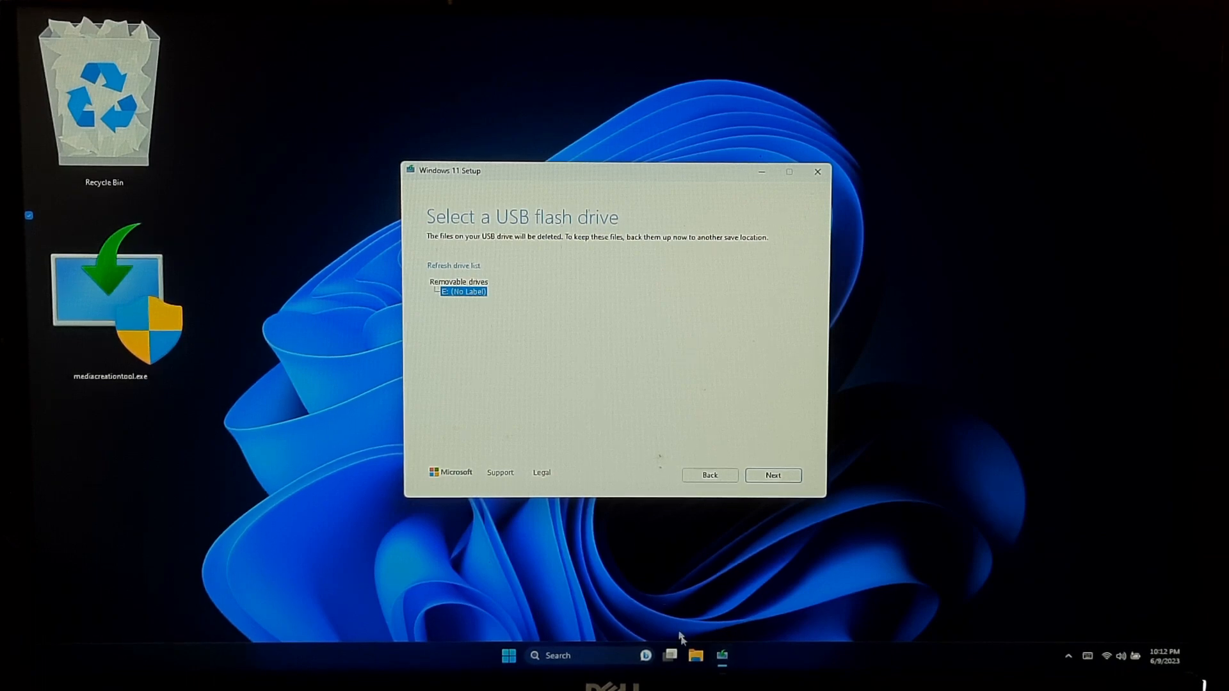
left_click(694, 656)
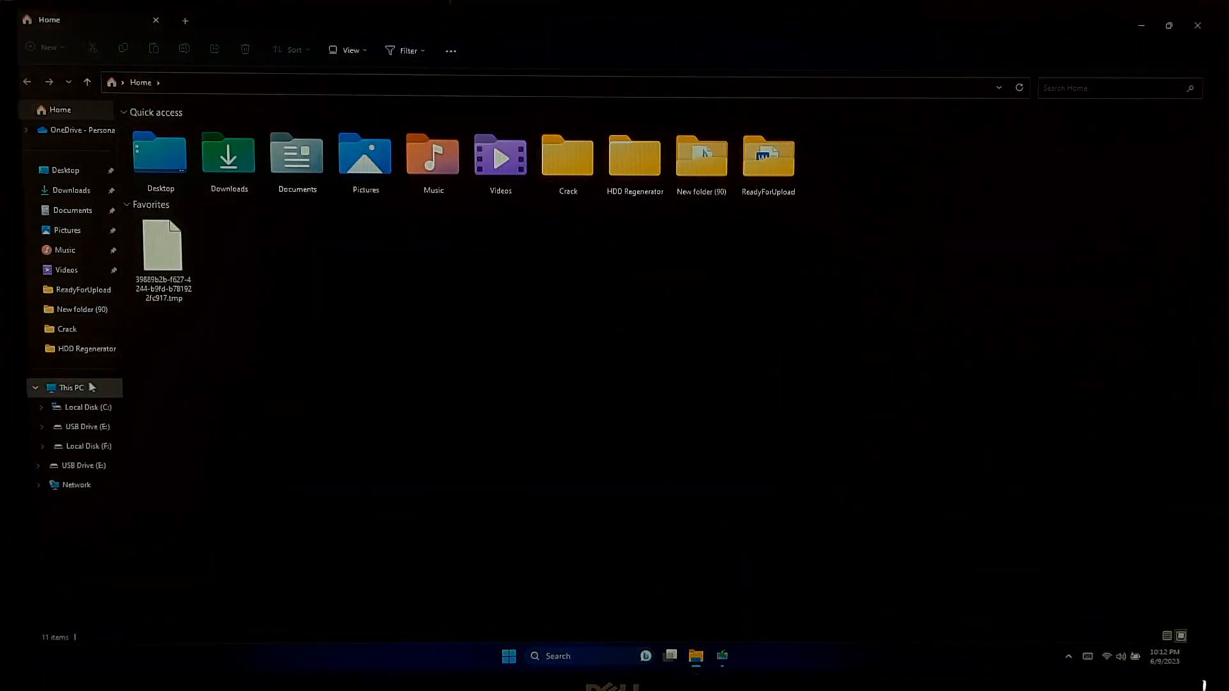
left_click(70, 387)
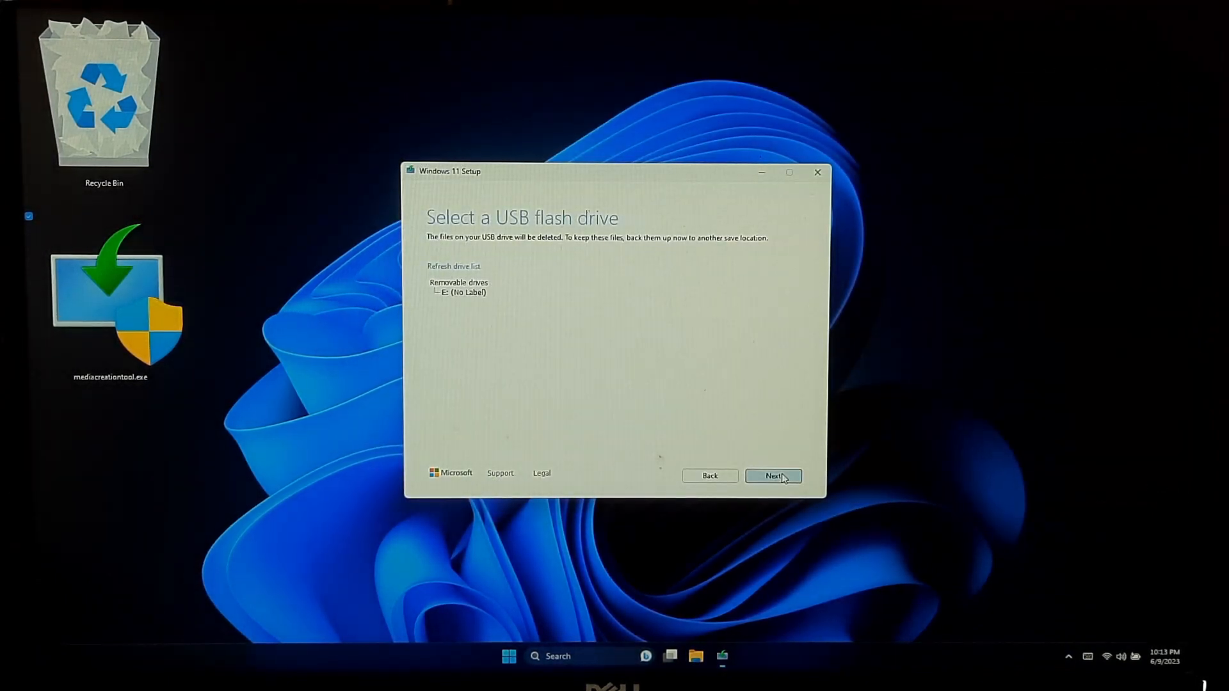
left_click(772, 476)
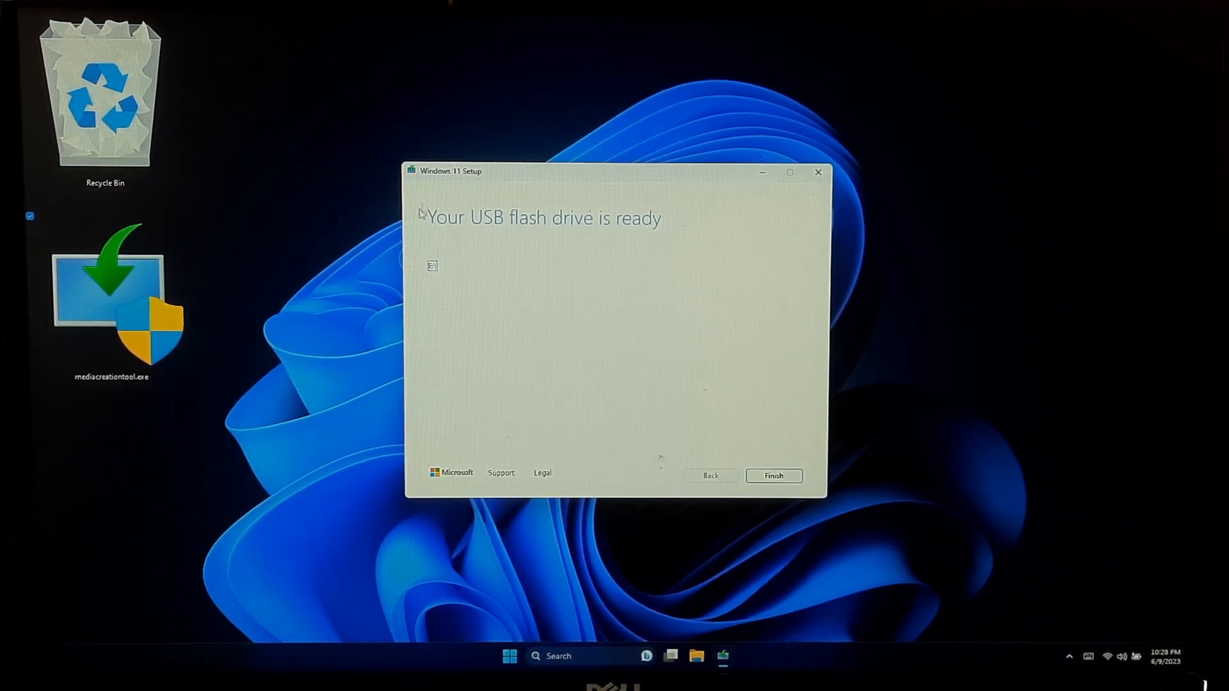
mouse_move(593, 262)
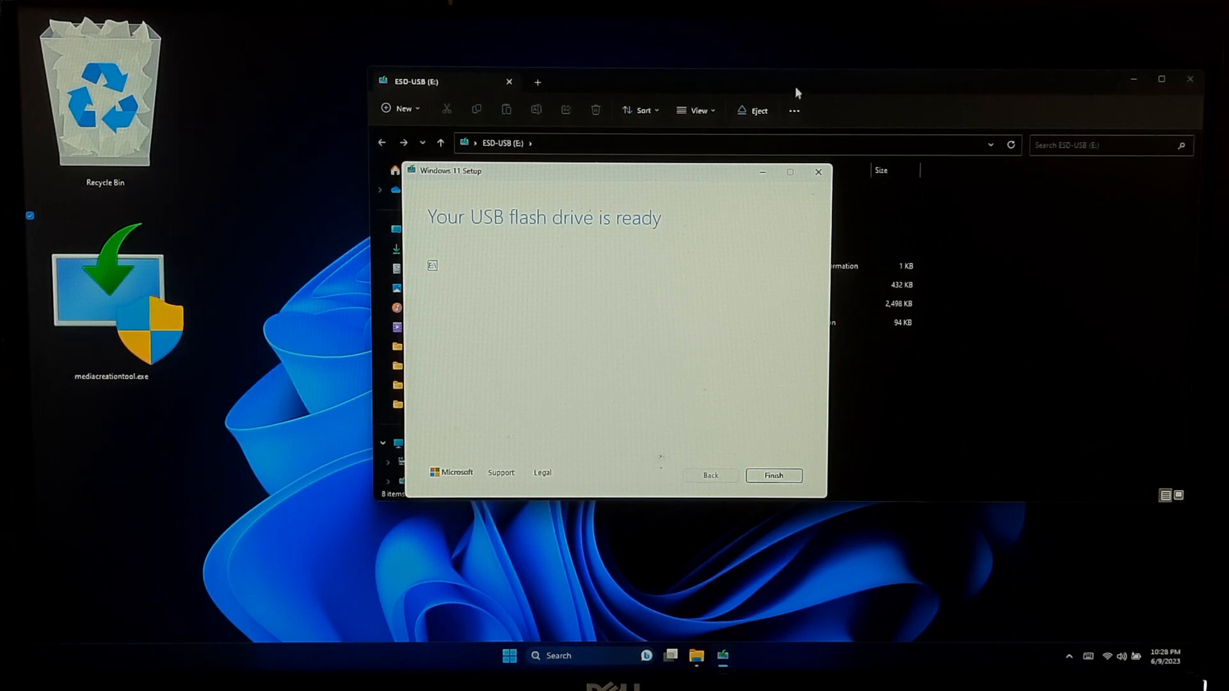
left_click(773, 477)
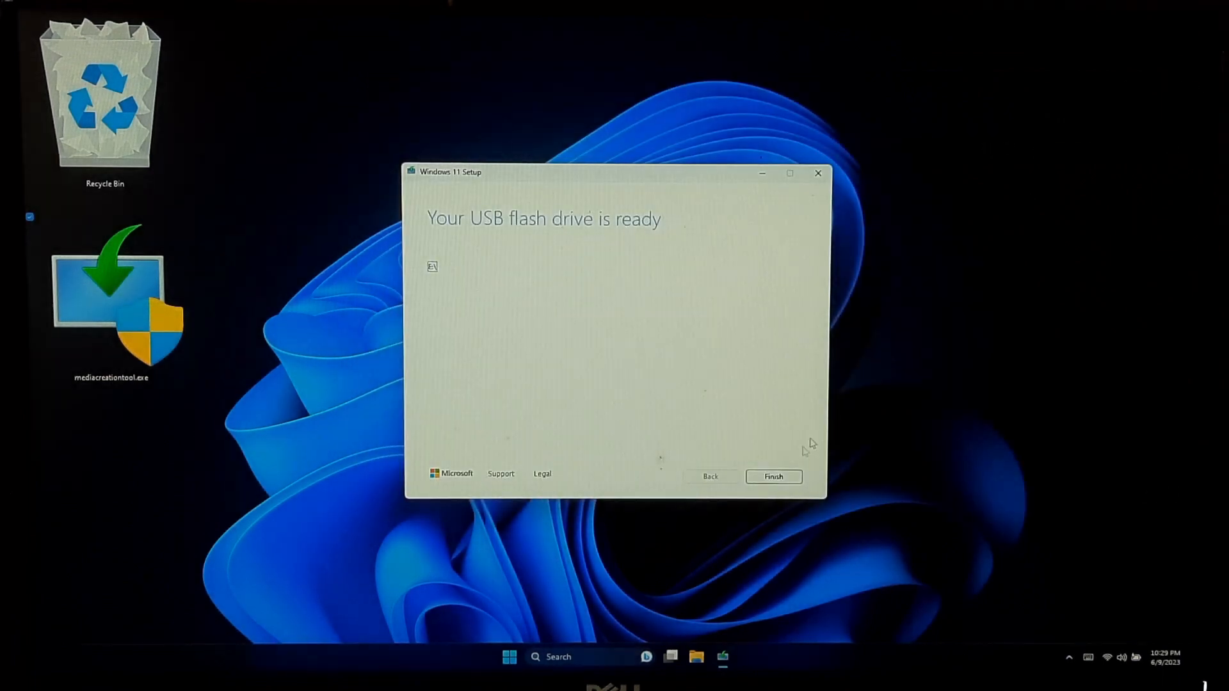
left_click(773, 477)
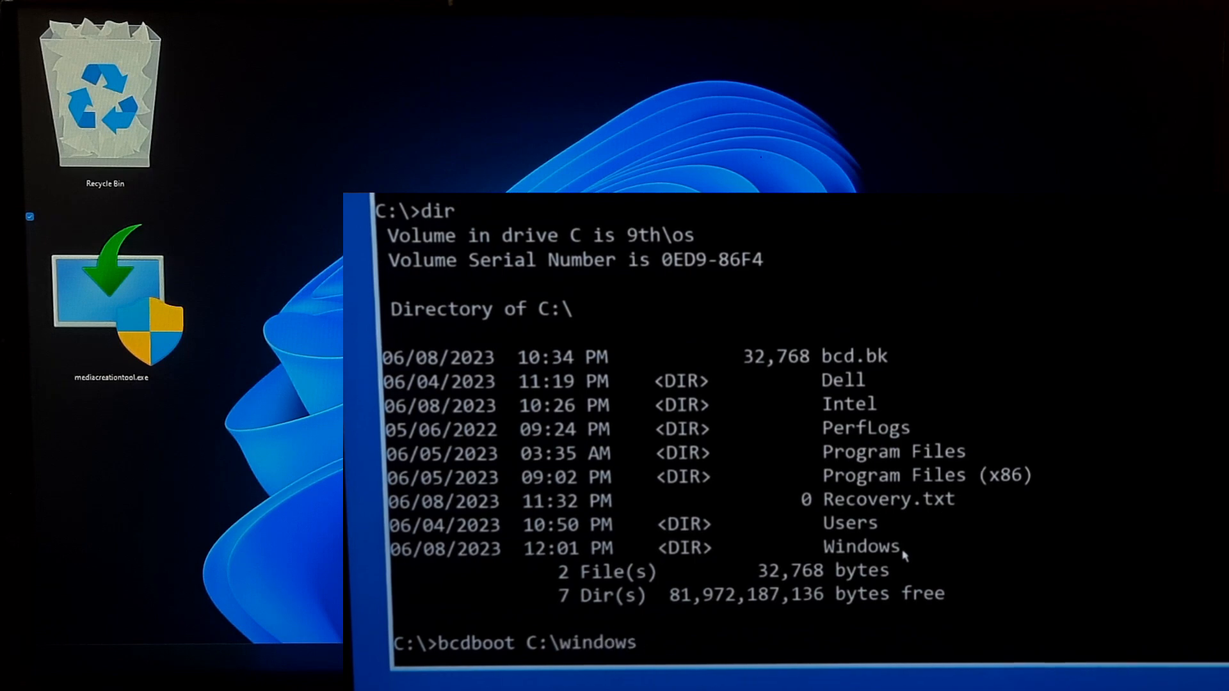
- Extend the command to 'bcdboot C:\windows /s H: /f A'
type("/s H: /f A")
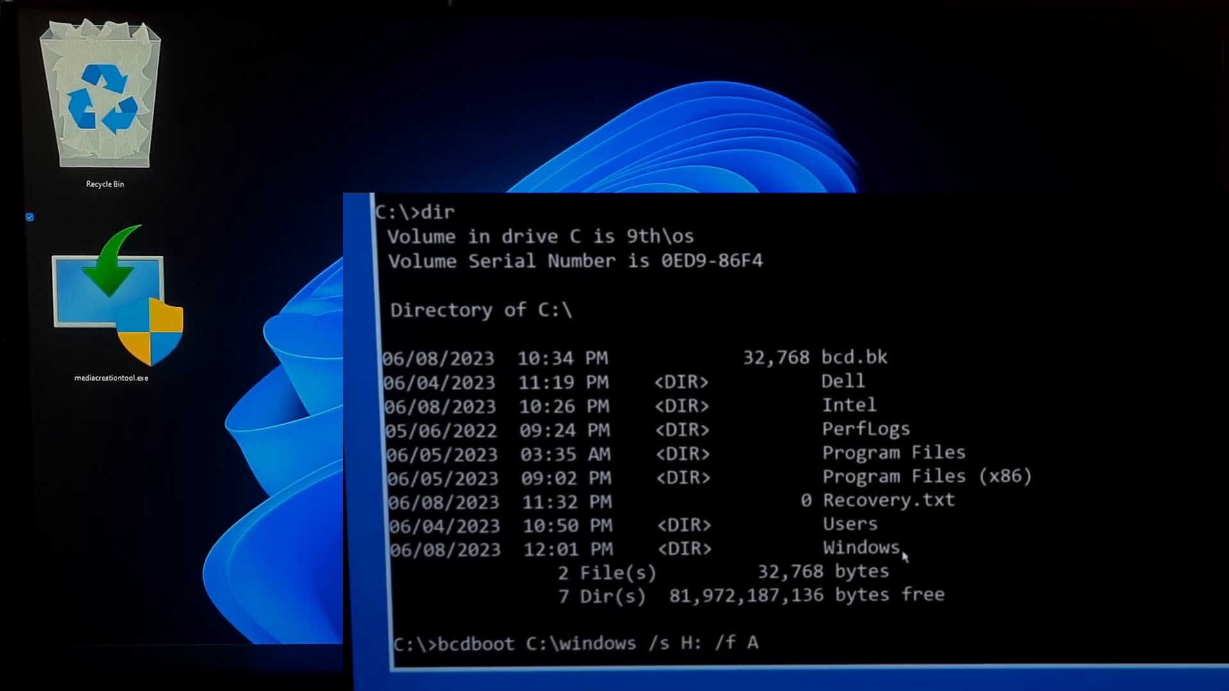